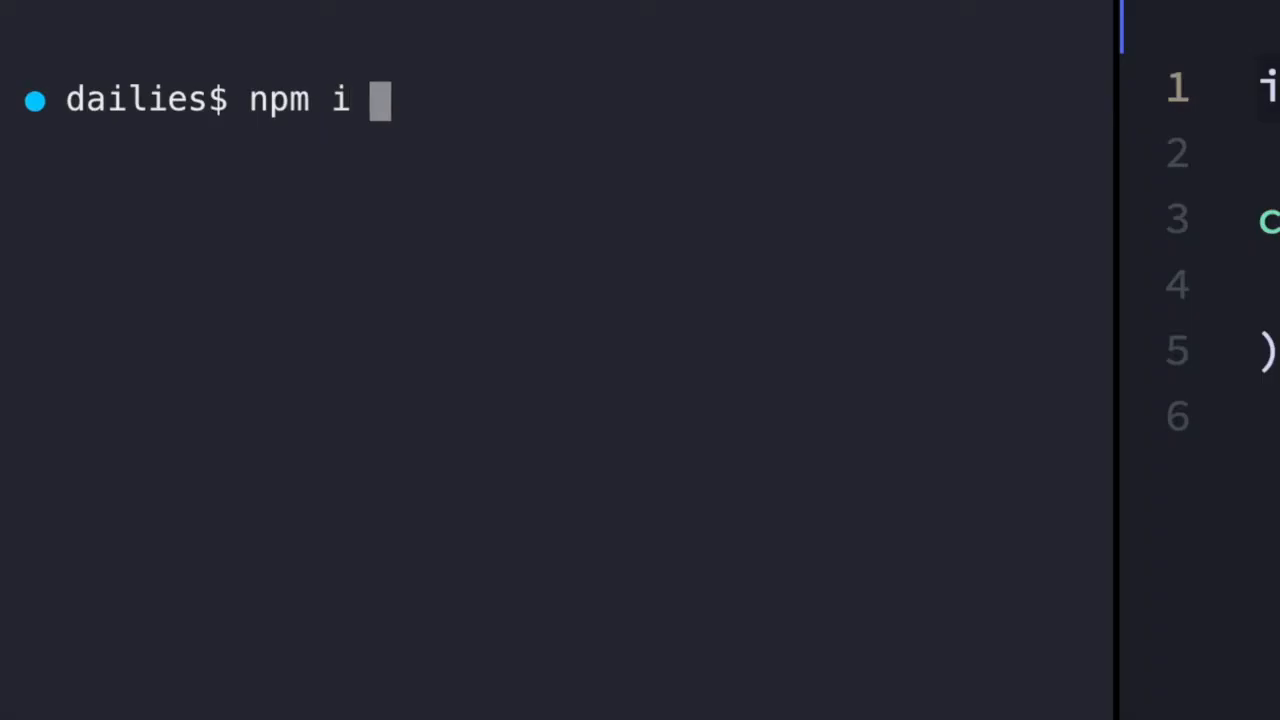
# Install jscodeshift with npm as a --save-dev dependency of the dailies project
pyautogui.write('jscodeshift')
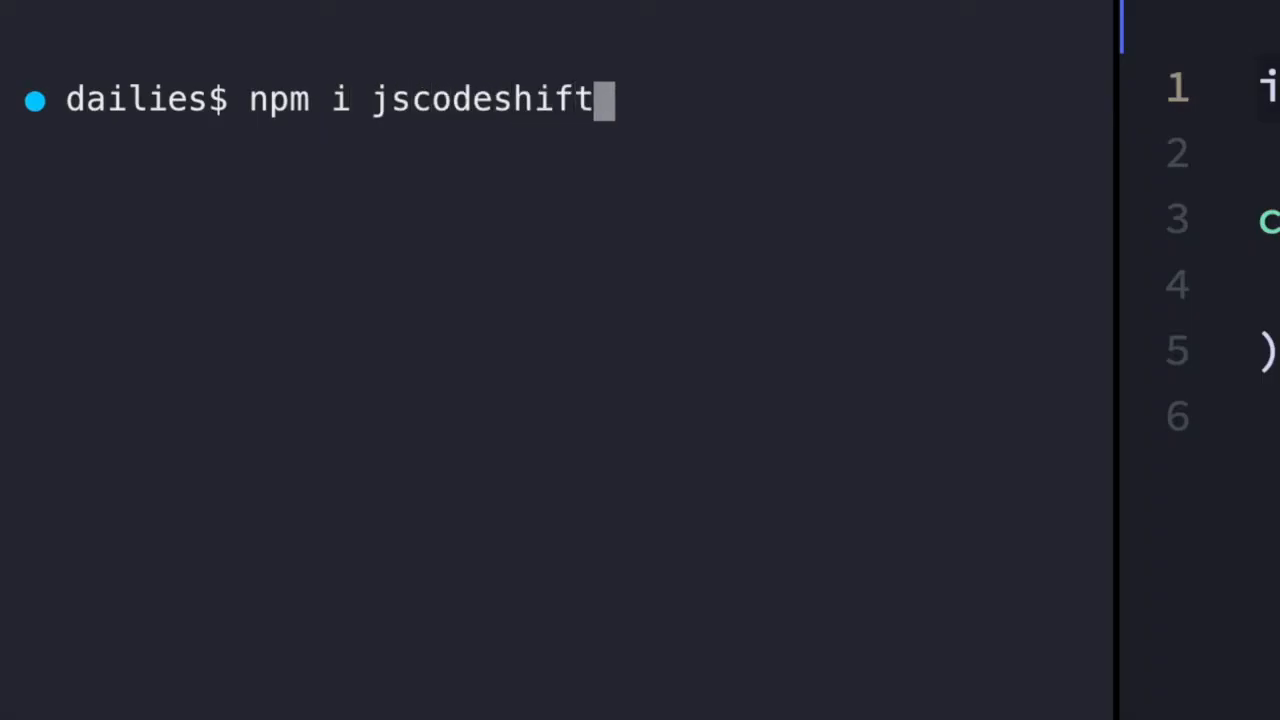
pyautogui.write('--save-dev')
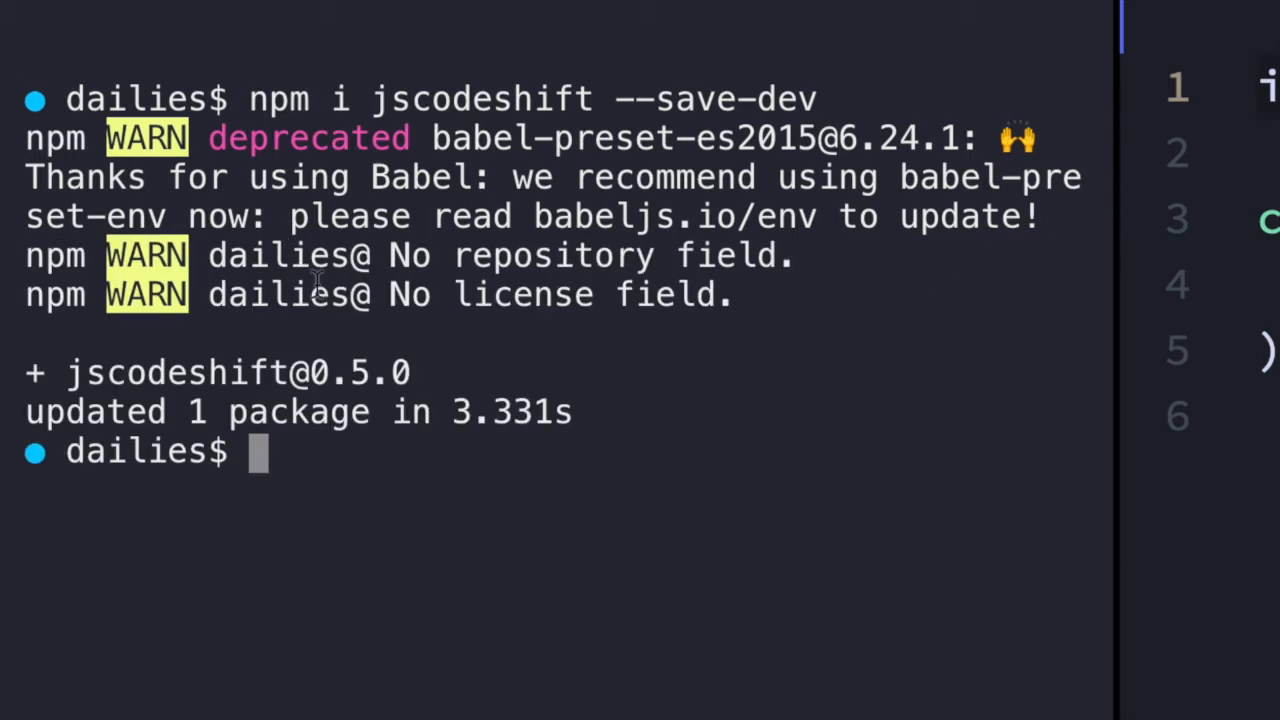
# Create an empty transform.js file in the project with touch
pyautogui.write('touch transf')
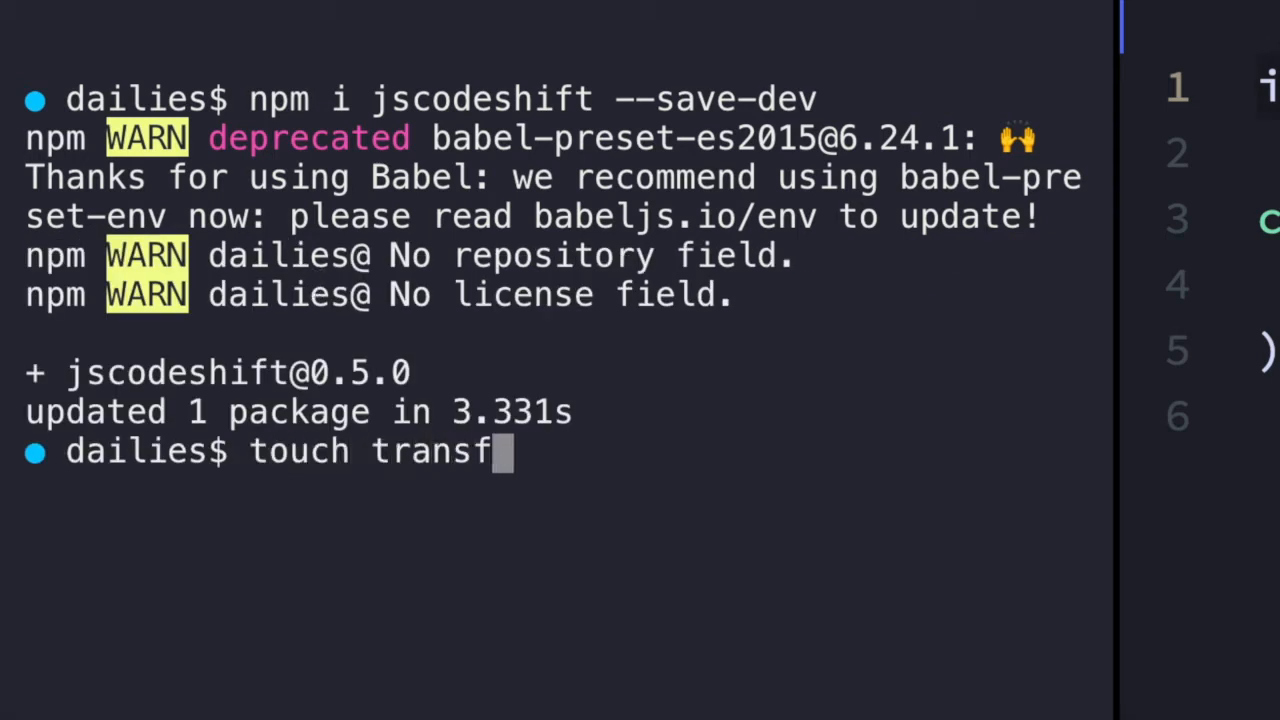
pyautogui.press('Return')
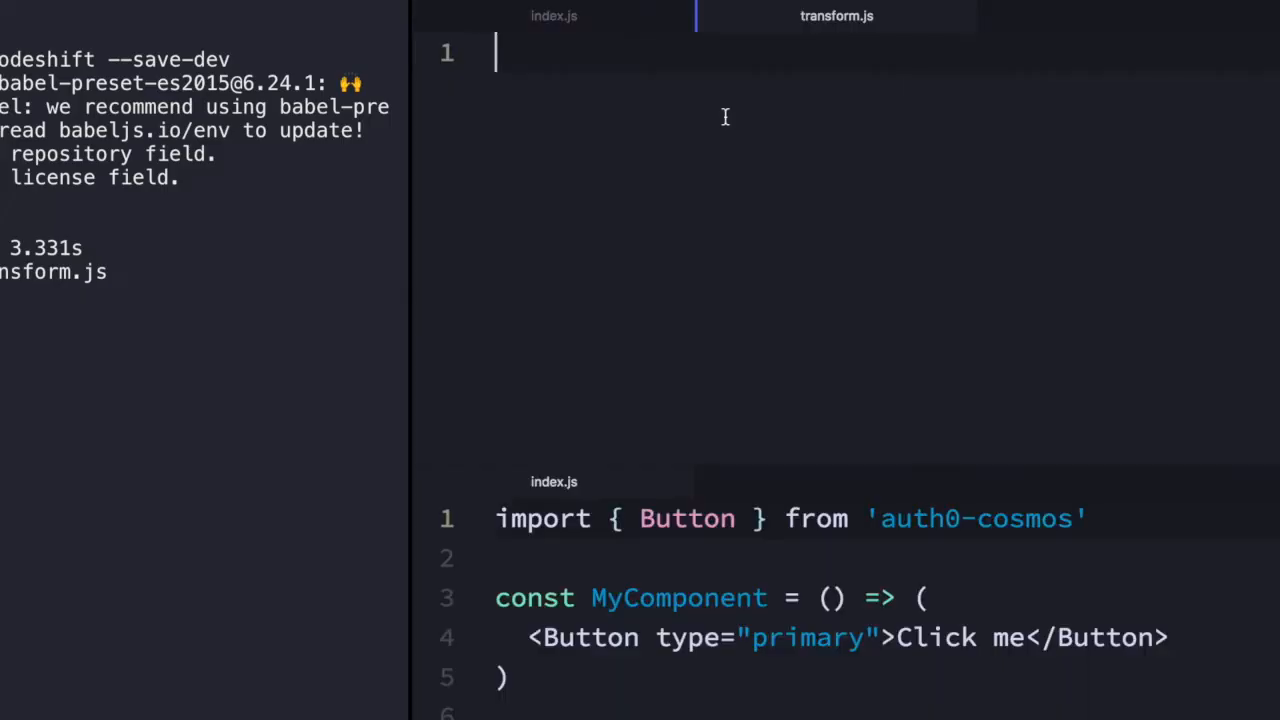
pyautogui.moveTo(617, 192)
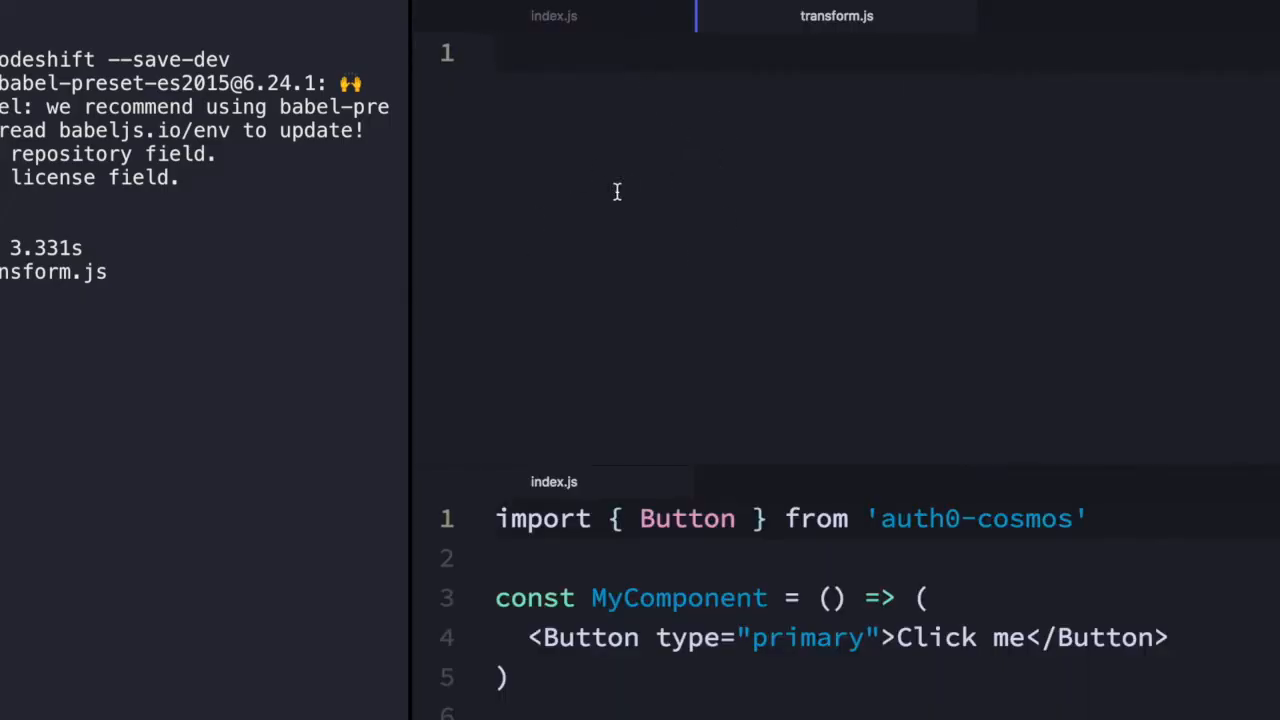
# Add a "codemod" script running "jscodeshift -t ./transform.js" to package.json
pyautogui.click(1119, 16)
pyautogui.write('"codemod')
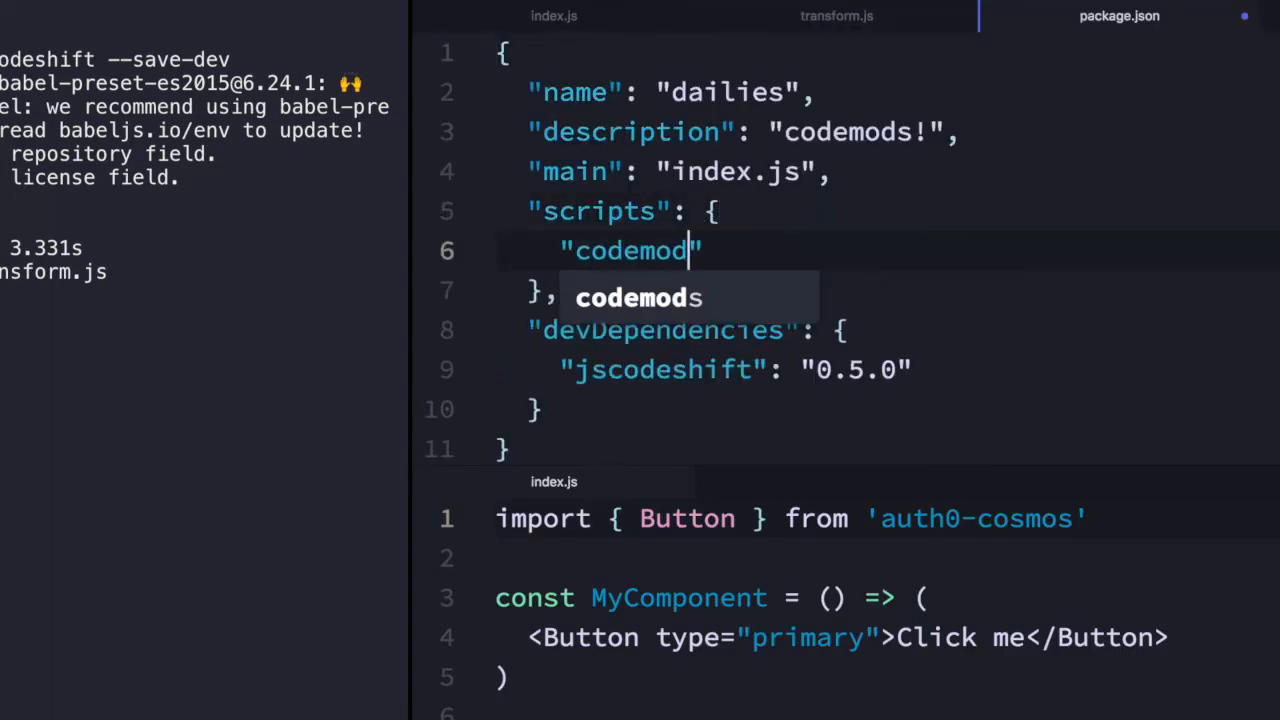
pyautogui.write(': "jscodeshift -t')
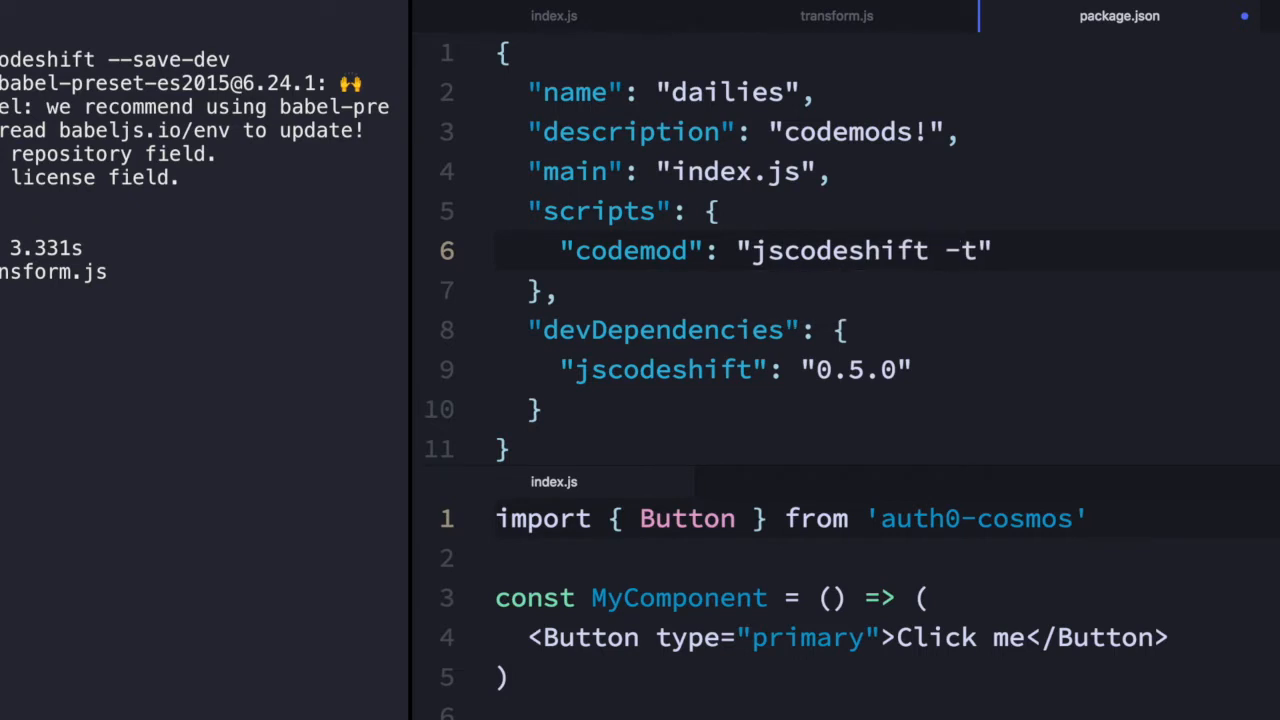
pyautogui.write('.')
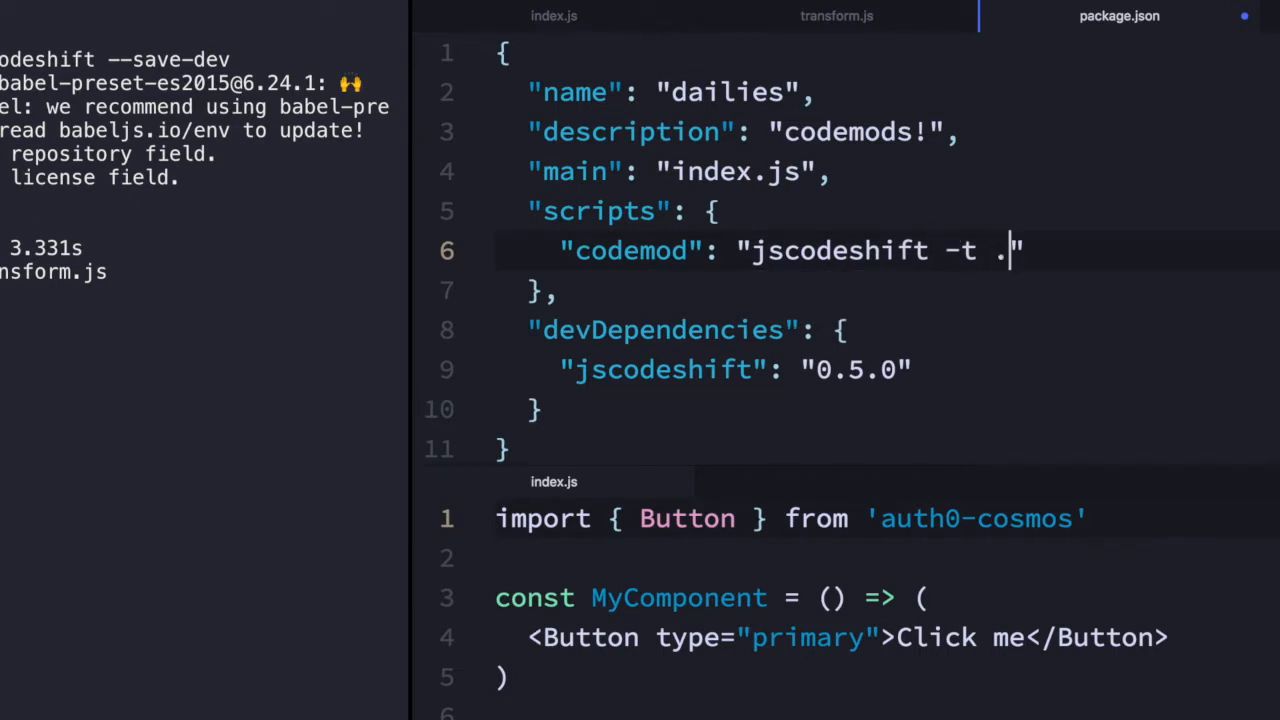
pyautogui.write('/trans')
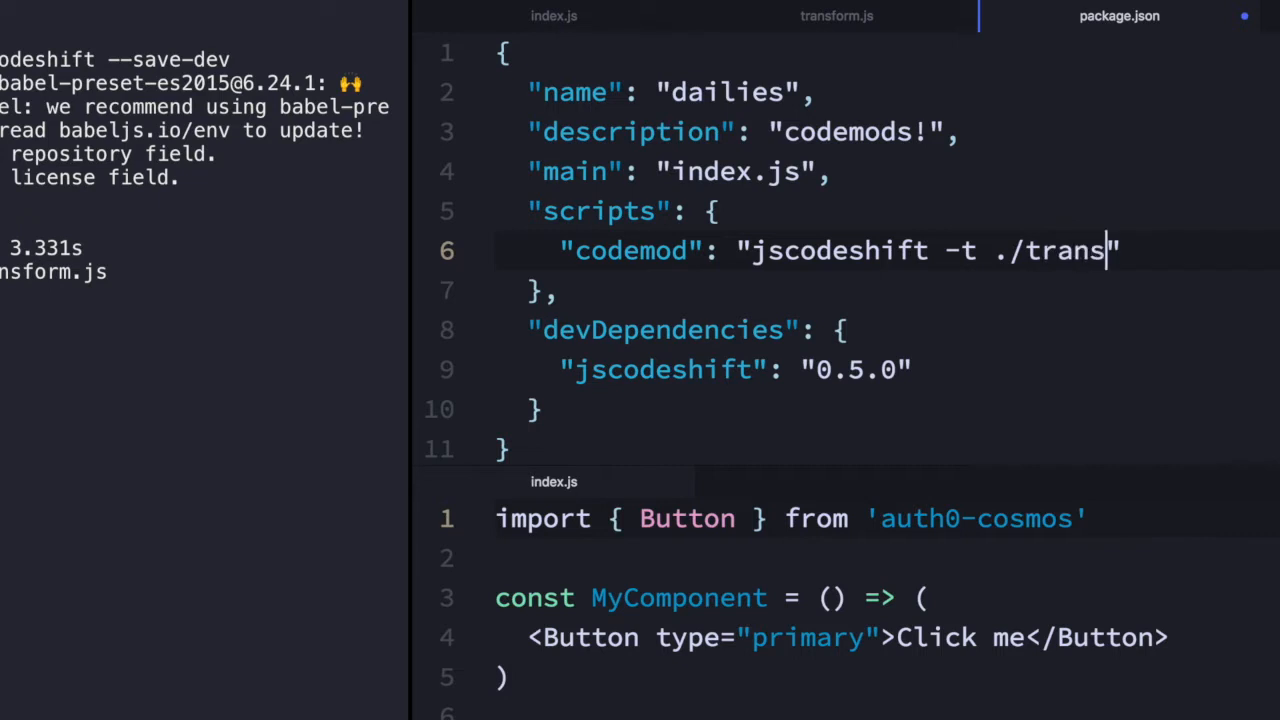
pyautogui.write('form.')
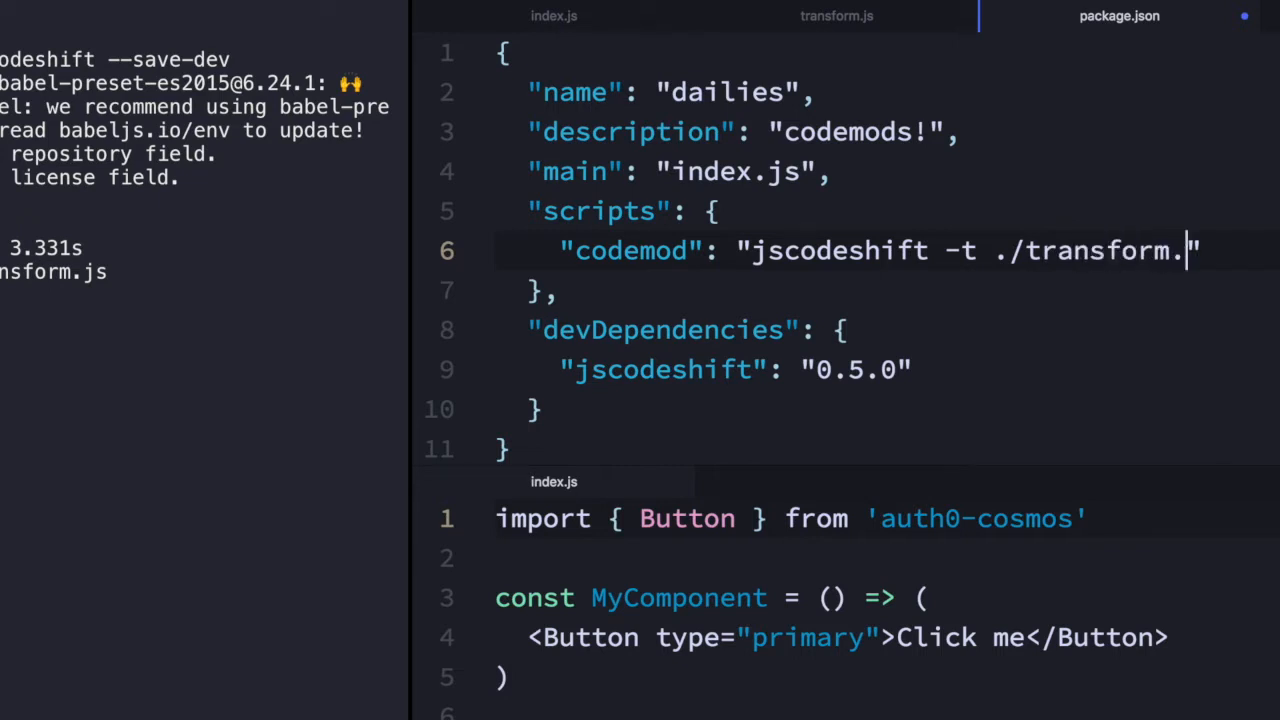